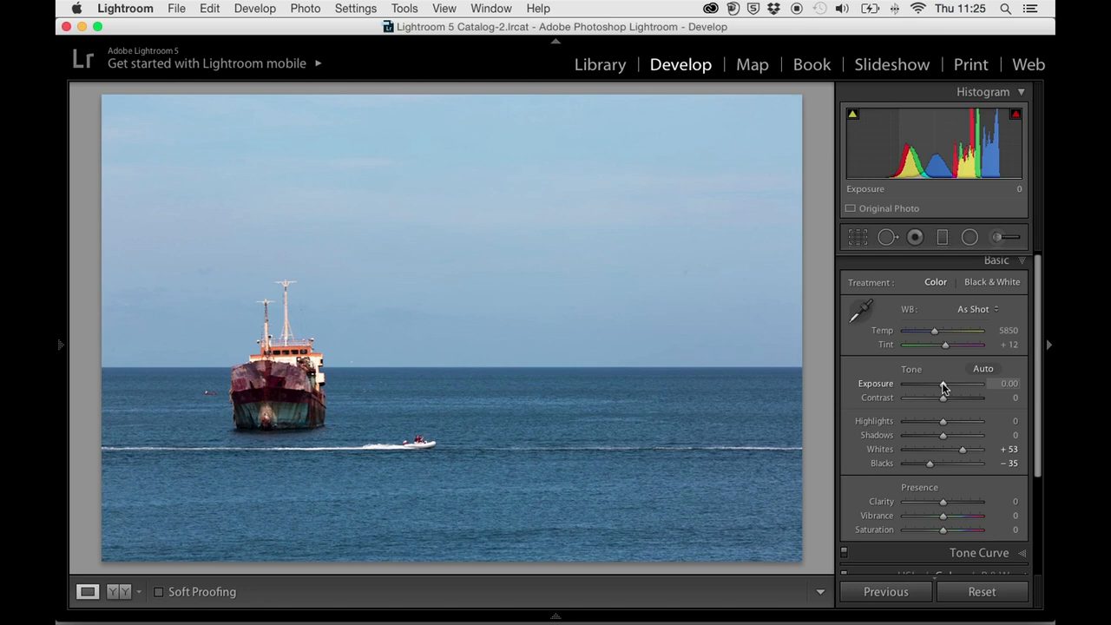
# Lower the Exposure to about -0.30 to slightly darken the ship seascape
pyautogui.moveTo(945, 384); pyautogui.dragTo(937, 383)
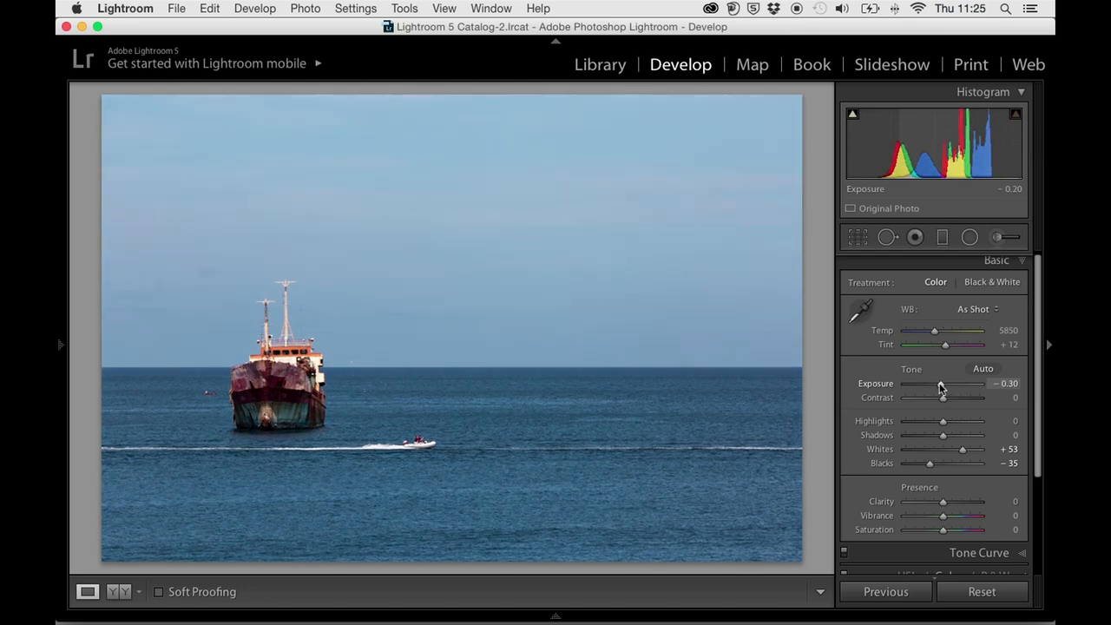
pyautogui.moveTo(946, 388); pyautogui.dragTo(939, 388)
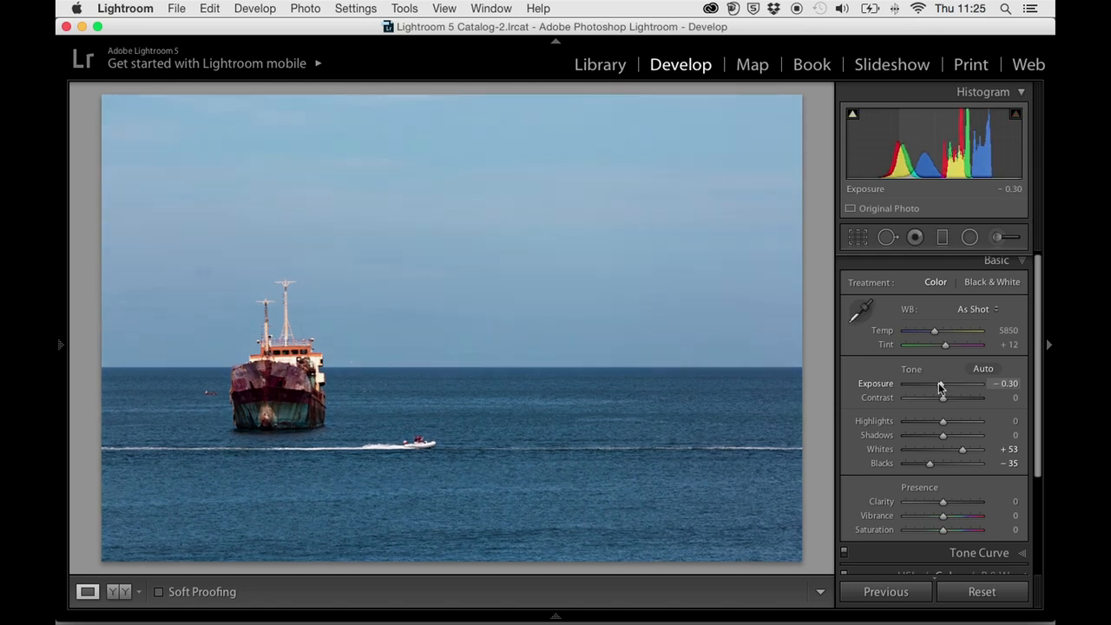